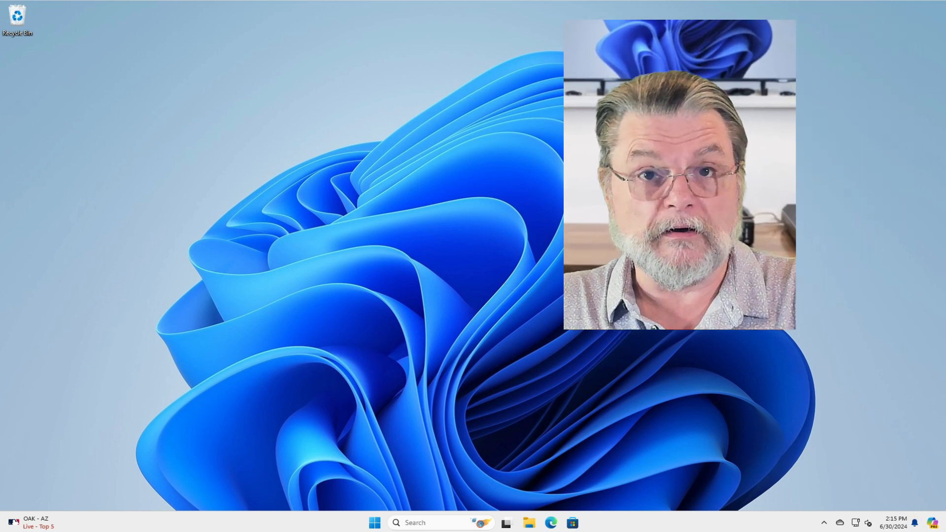
# Preview the Copilot pane from the taskbar and dismiss it again.
pyautogui.click(934, 522)
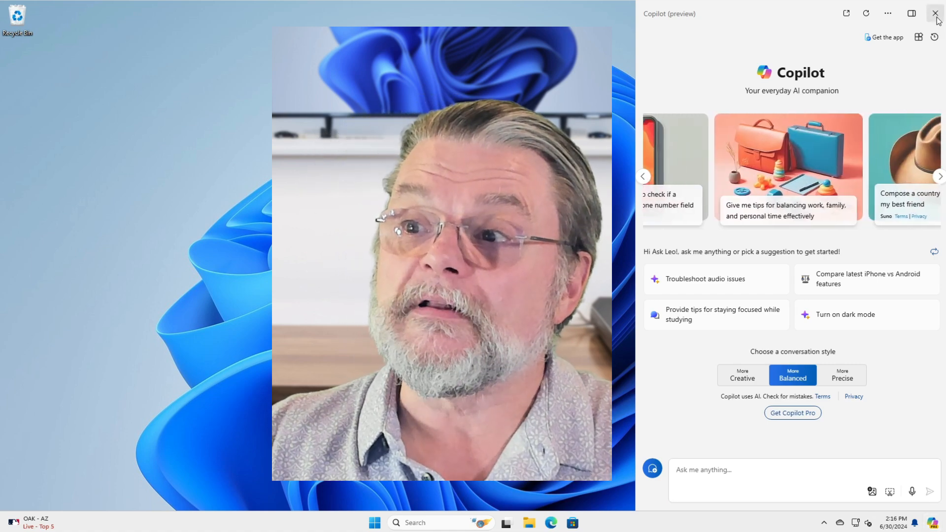
pyautogui.click(935, 12)
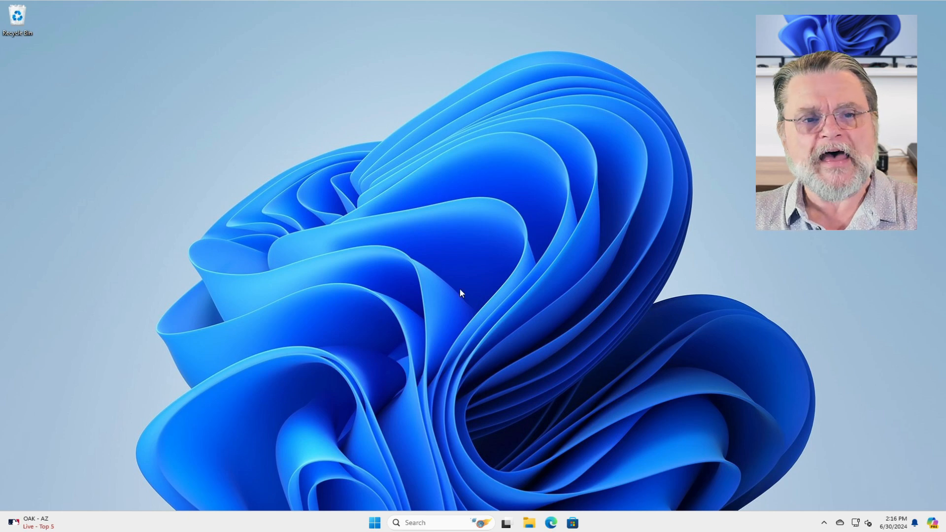
# In Taskbar settings, switch Copilot in Windows (preview) off, then back on.
pyautogui.rightClick(337, 523)
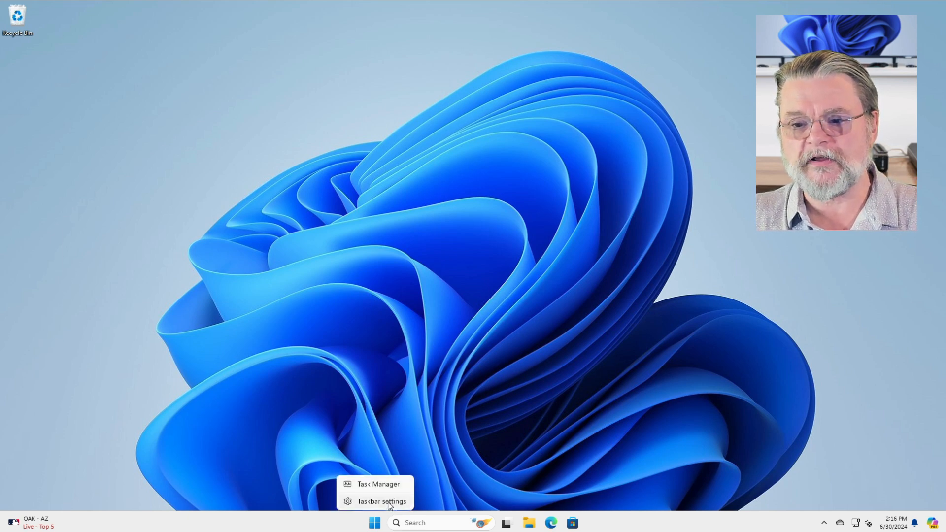
pyautogui.click(382, 502)
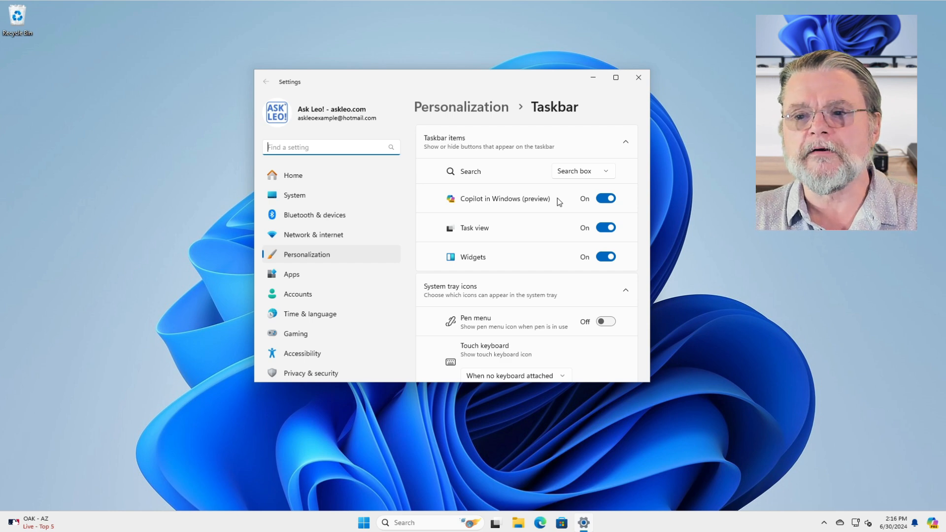
pyautogui.click(606, 198)
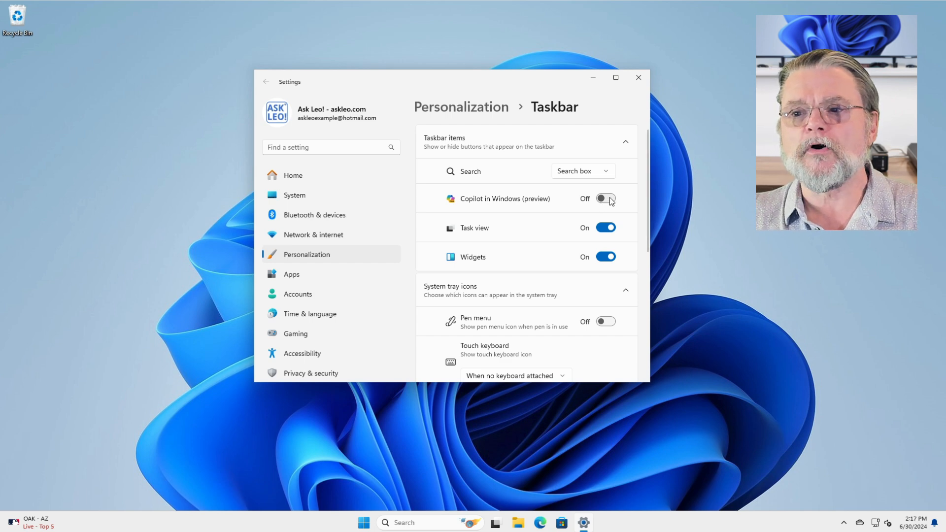
pyautogui.click(607, 198)
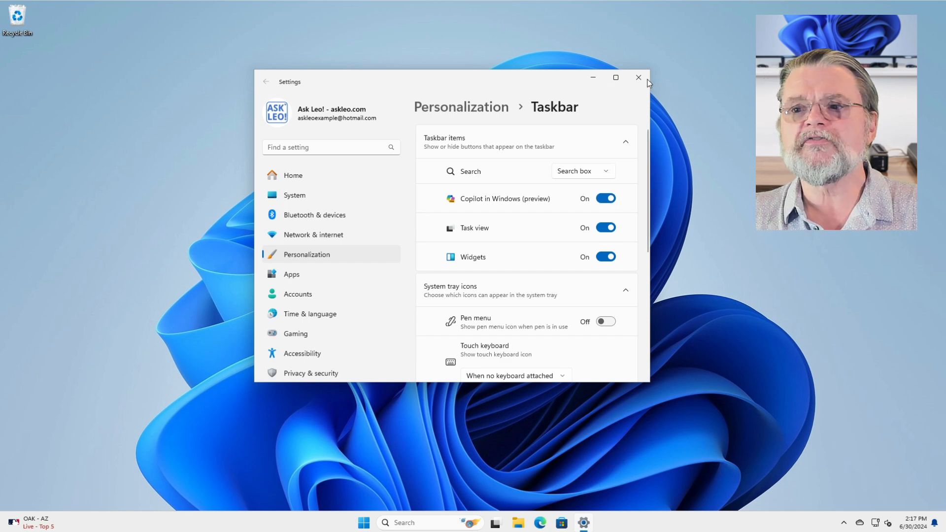
# Close the Settings window, returning to the desktop.
pyautogui.click(638, 77)
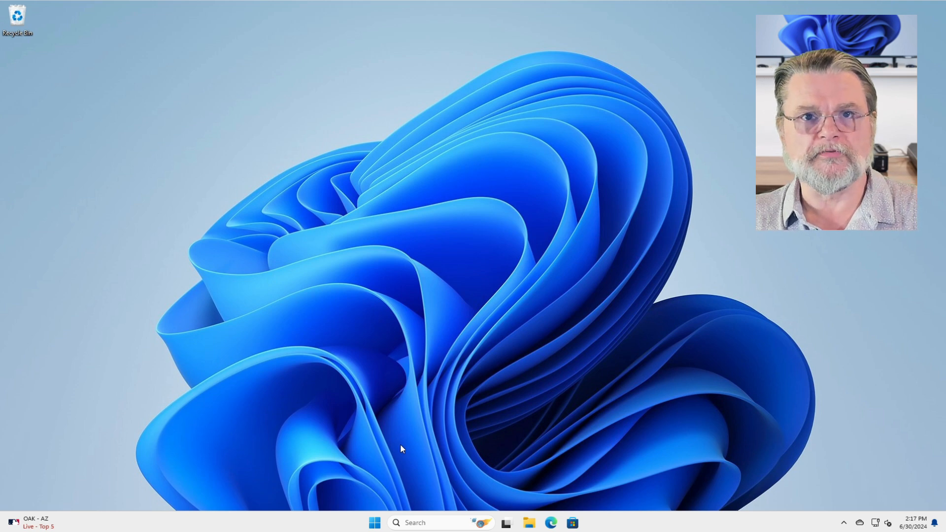
pyautogui.moveTo(404, 443)
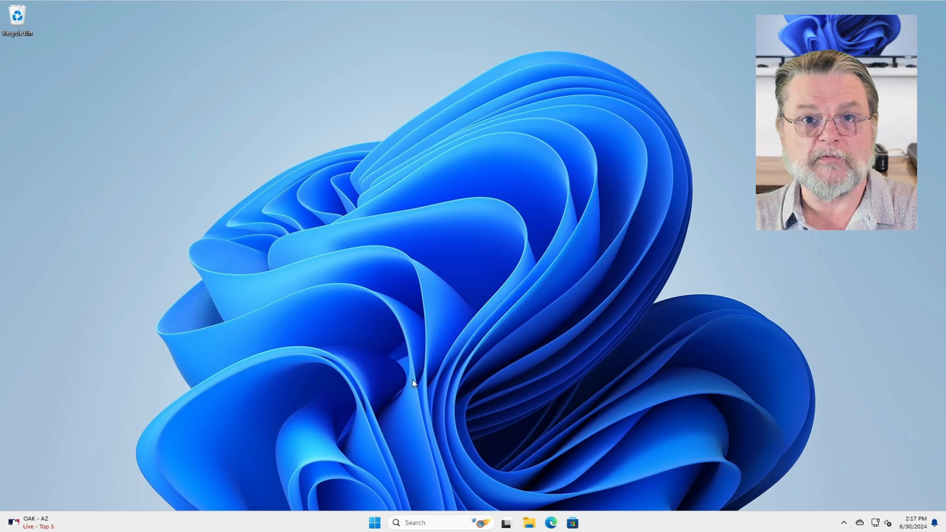
pyautogui.moveTo(374, 522)
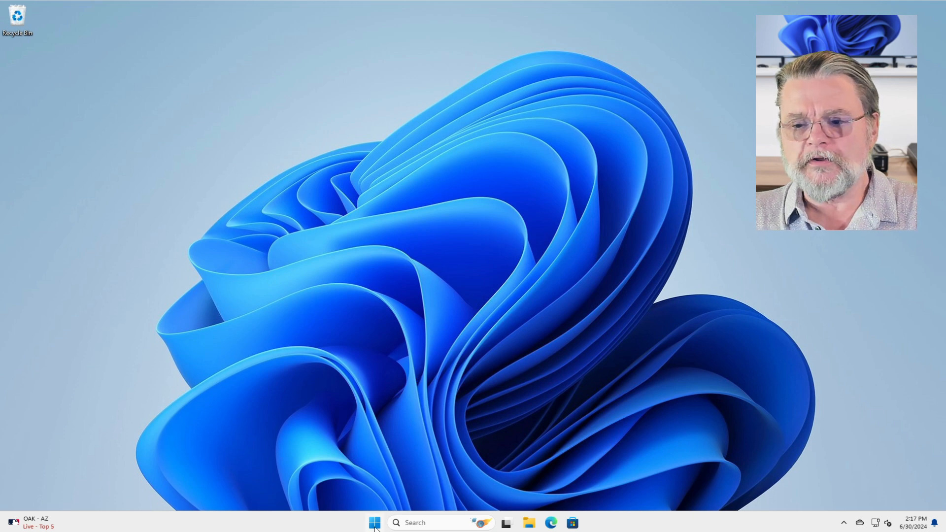
# Launch Windows Terminal as administrator and approve the UAC prompt.
pyautogui.rightClick(375, 522)
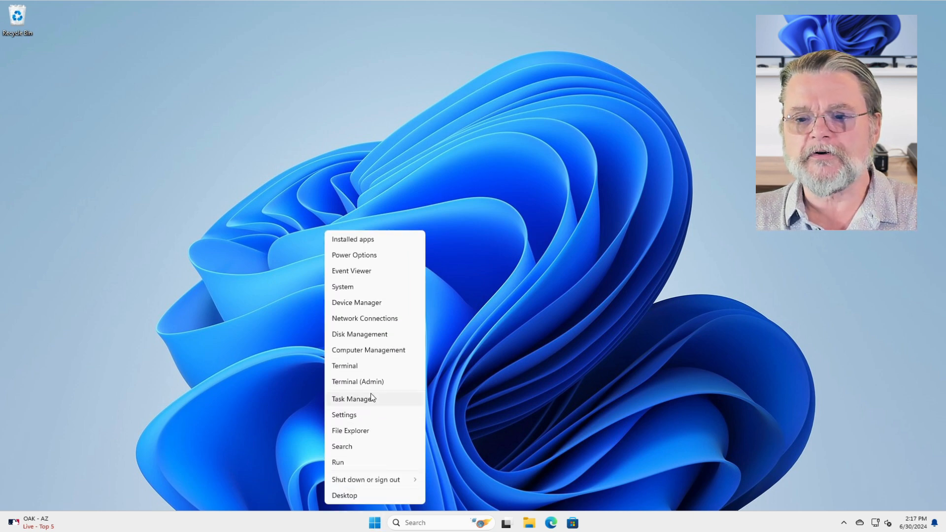
pyautogui.click(357, 382)
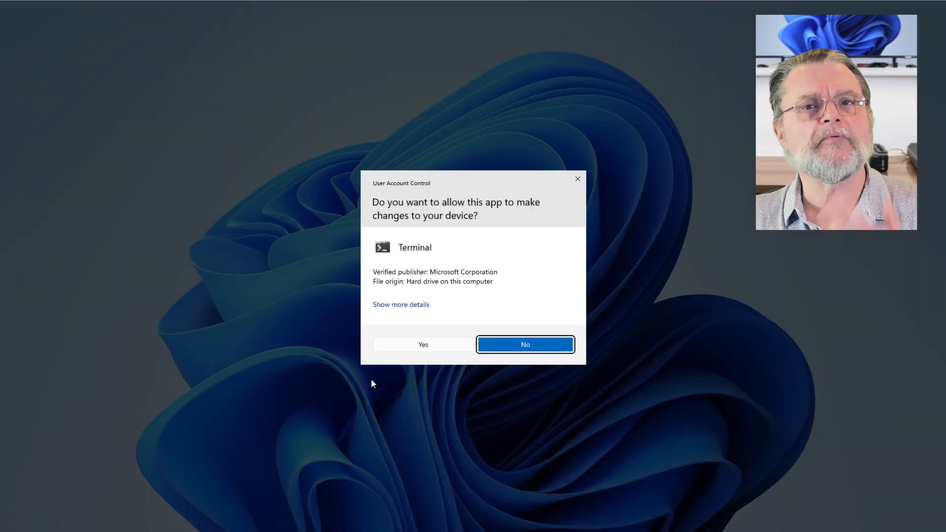
pyautogui.click(523, 345)
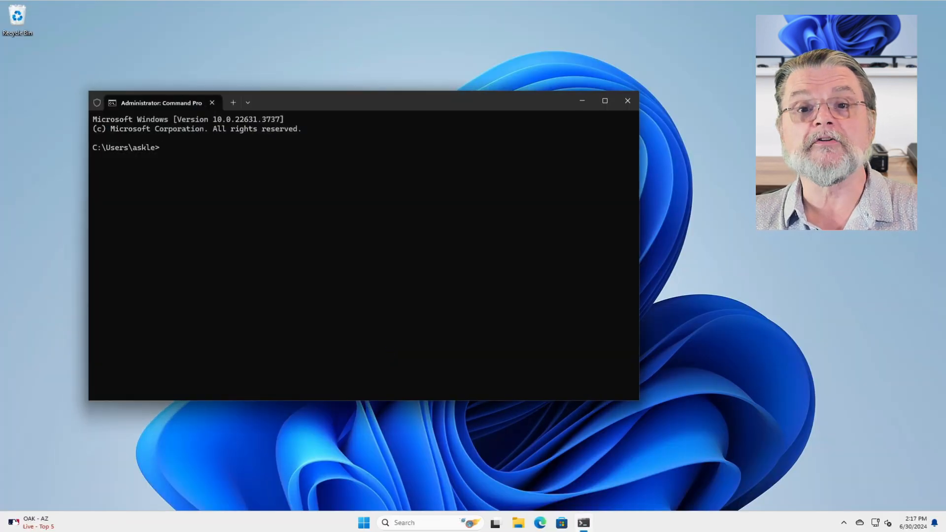
# Run reg add HKCU\...\WindowsCopilot /v TurnOffWindowsCopilot /t REG_DWORD /d 1 /f successfully.
pyautogui.write('reg add HKCU\\Software\\Policies\\Microsoft\\Windows\\WindowsCopilot /v TurnOffWindowsCopilot /t REG_DWORD /d 1 /f')
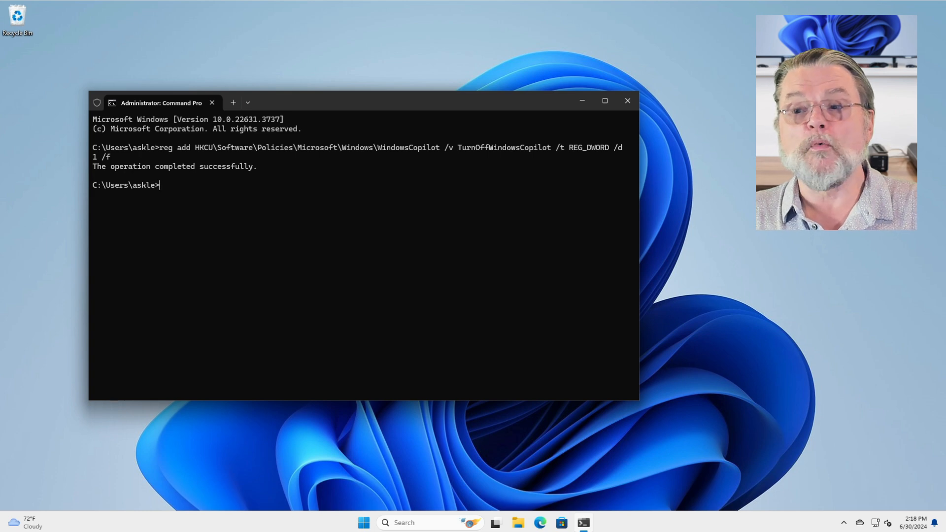
pyautogui.write('reg add HKCU\\Software\\Policies\\Microsoft\\Windows\\WindowsCopilot /v TurnOffWindowsCopilot /t REG_DWORD /d 1 /f')
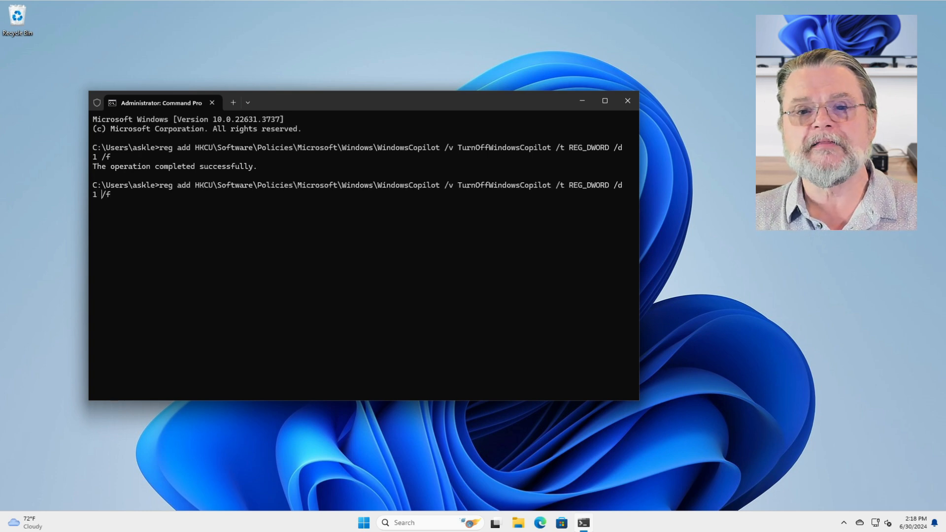
pyautogui.write('0')
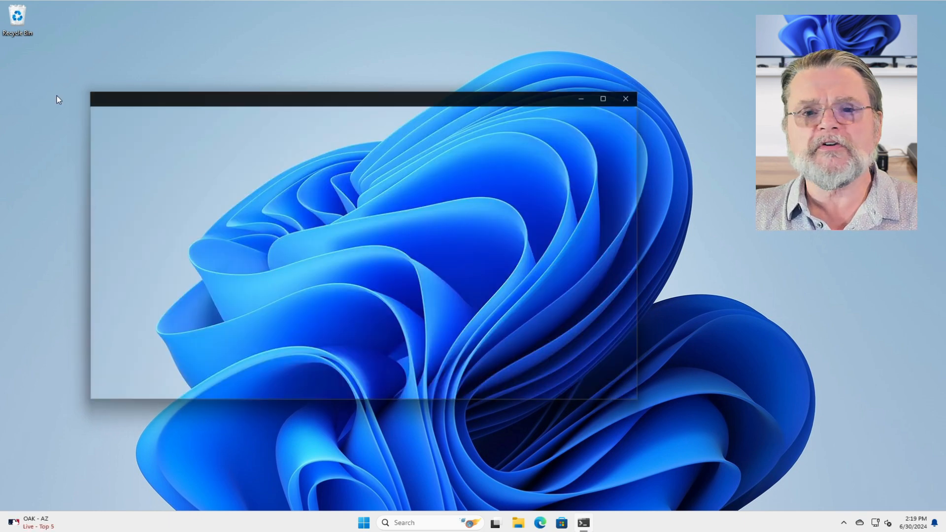
# Close the terminal and launch Microsoft Edge on askleo.com.
pyautogui.click(626, 99)
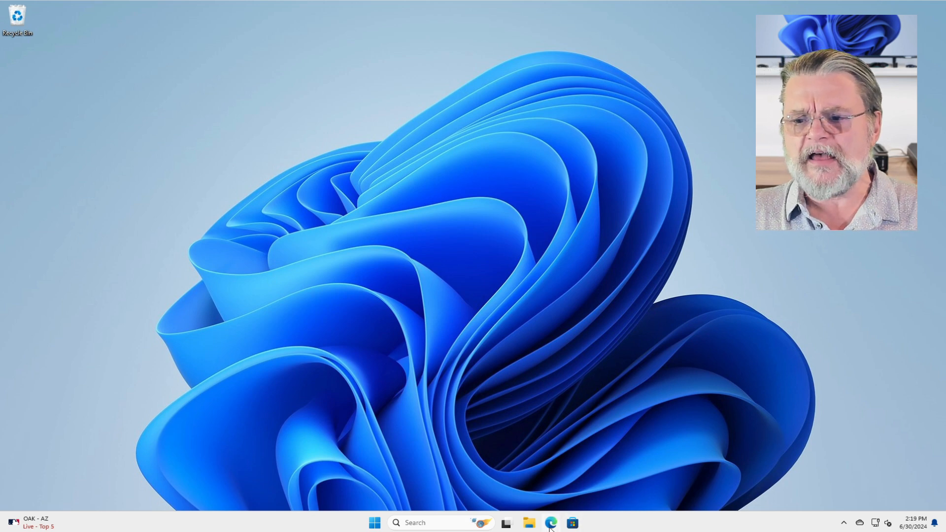
pyautogui.click(550, 522)
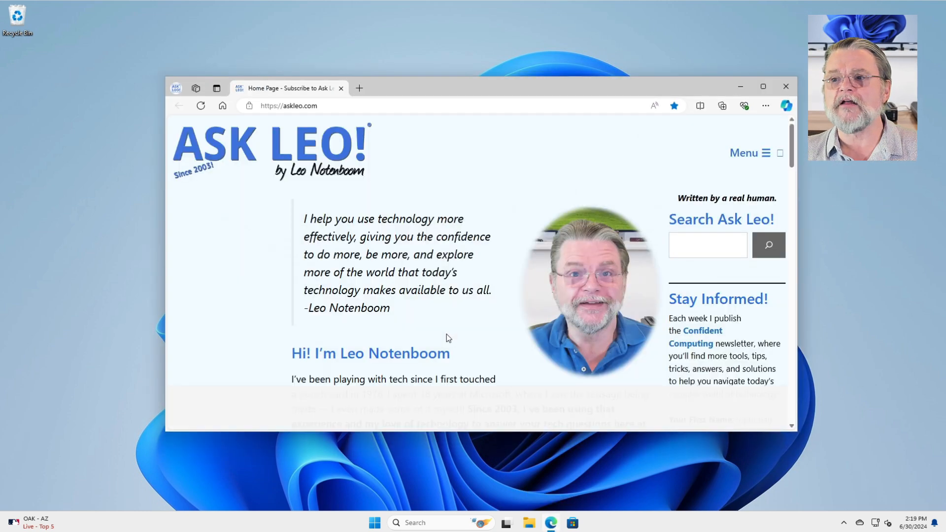
# Preview and close the Edge Copilot sidebar, then dismiss the sign-in ad.
pyautogui.click(787, 106)
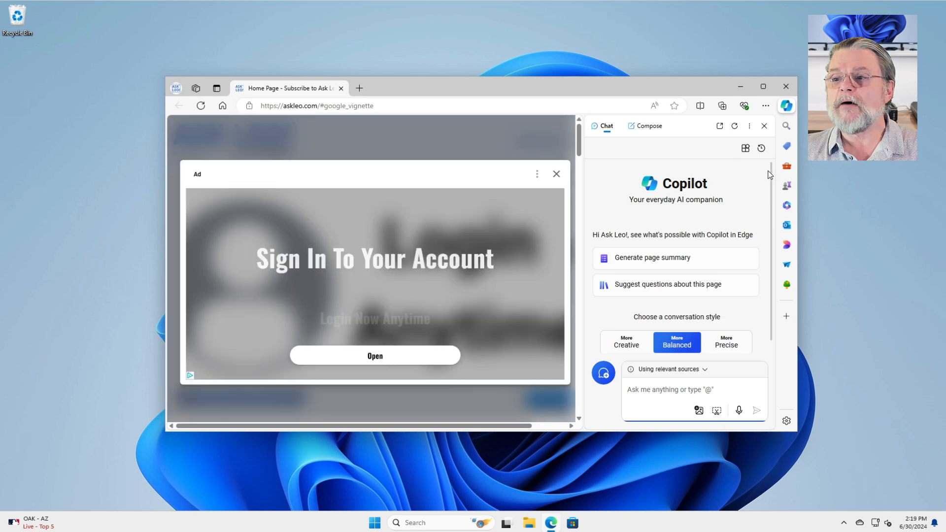
pyautogui.click(764, 125)
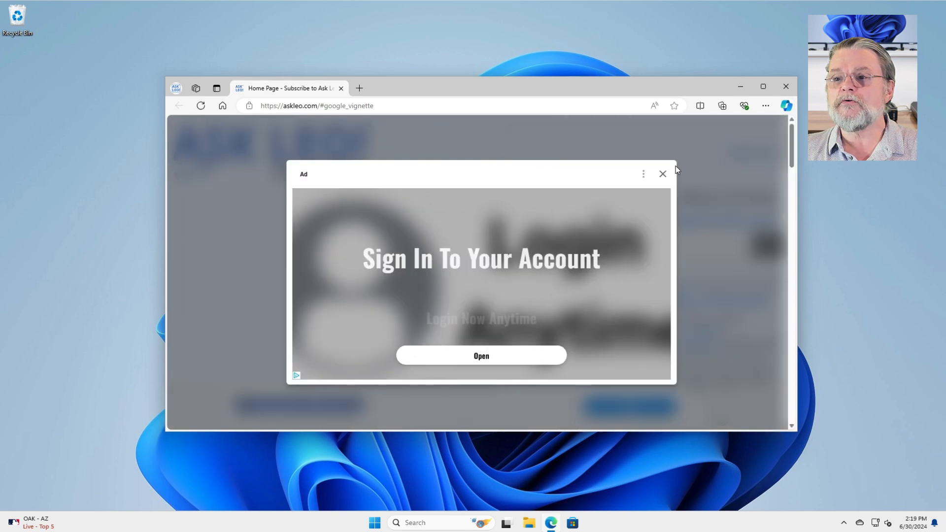
pyautogui.click(662, 174)
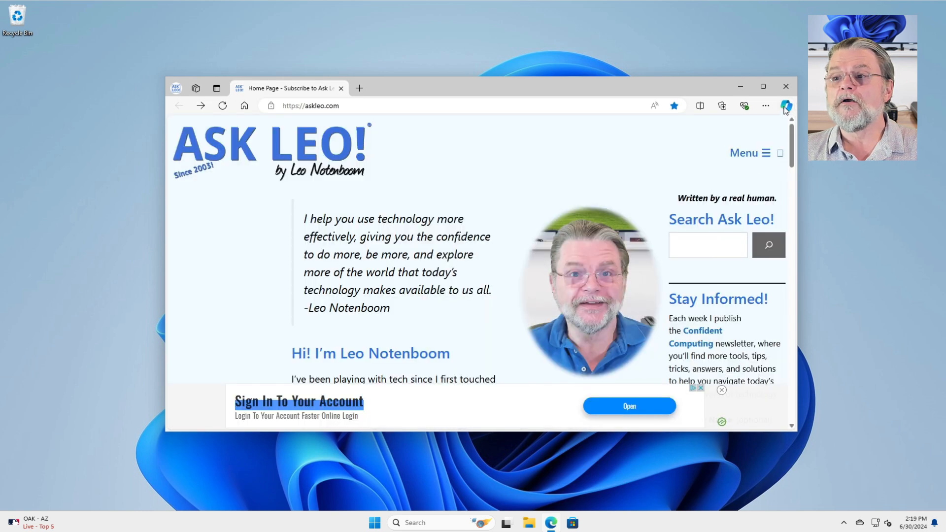
pyautogui.moveTo(766, 106)
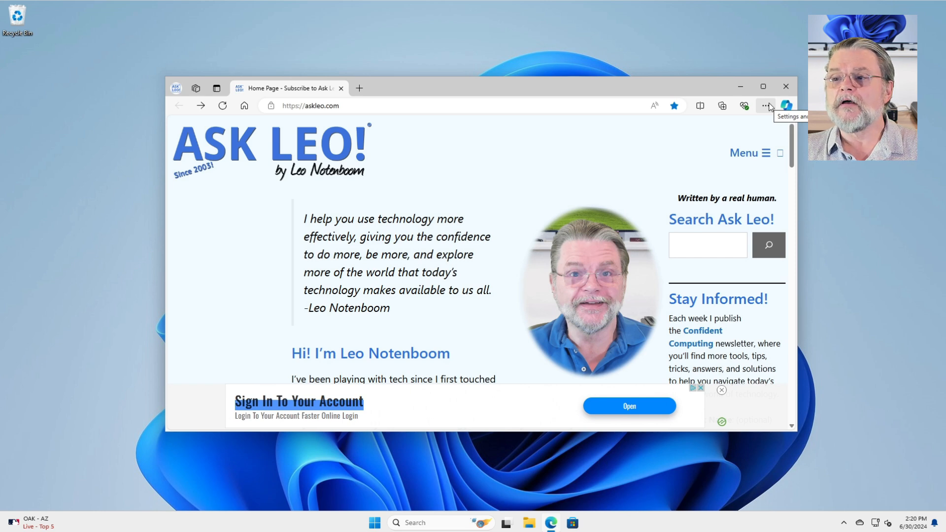
# In Edge settings, search 'copilot' and bring up the Copilot app settings.
pyautogui.click(767, 106)
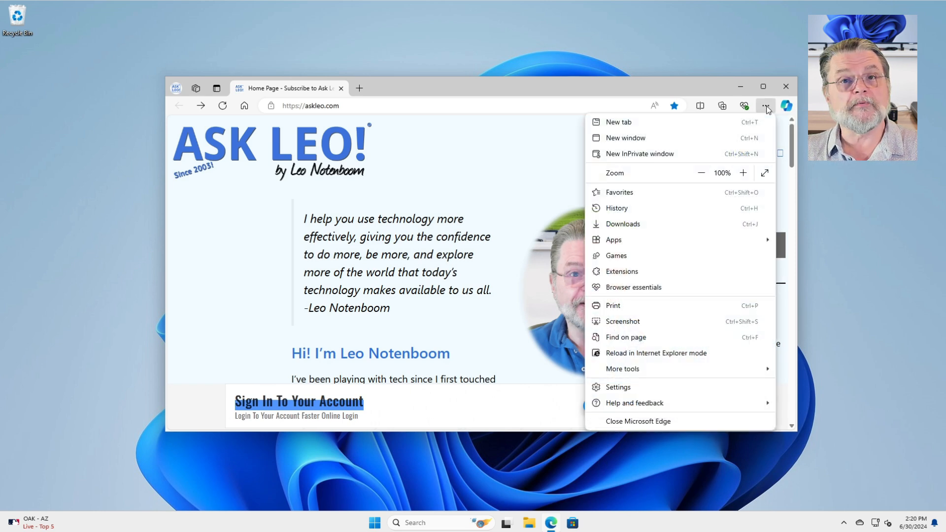
pyautogui.click(618, 386)
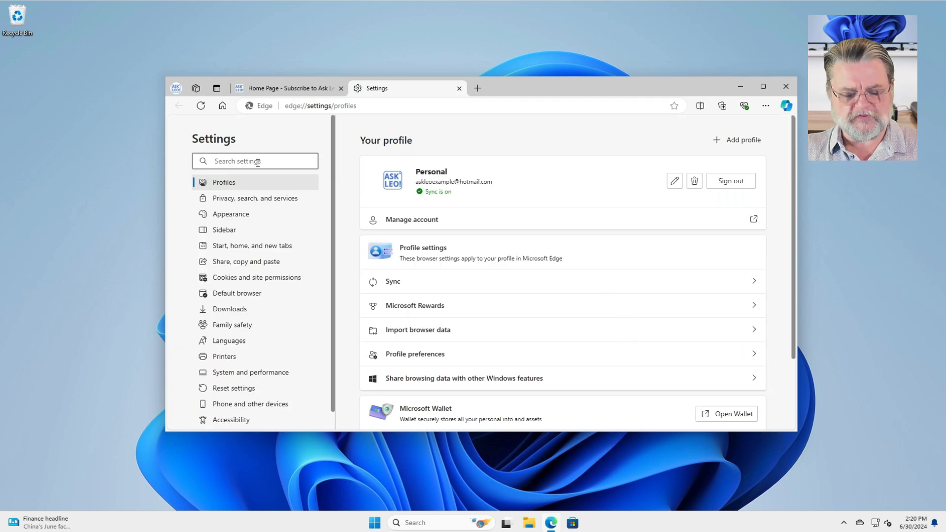
pyautogui.write('copil')
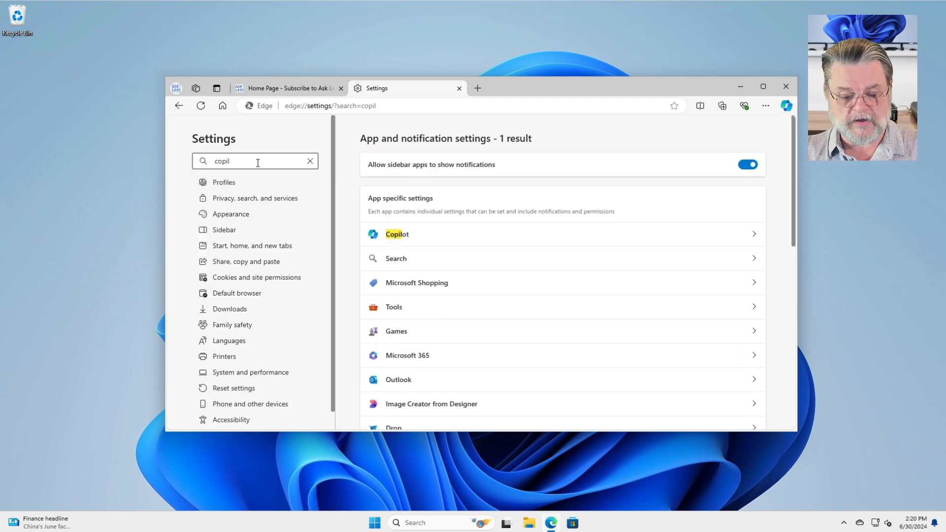
pyautogui.write('ot')
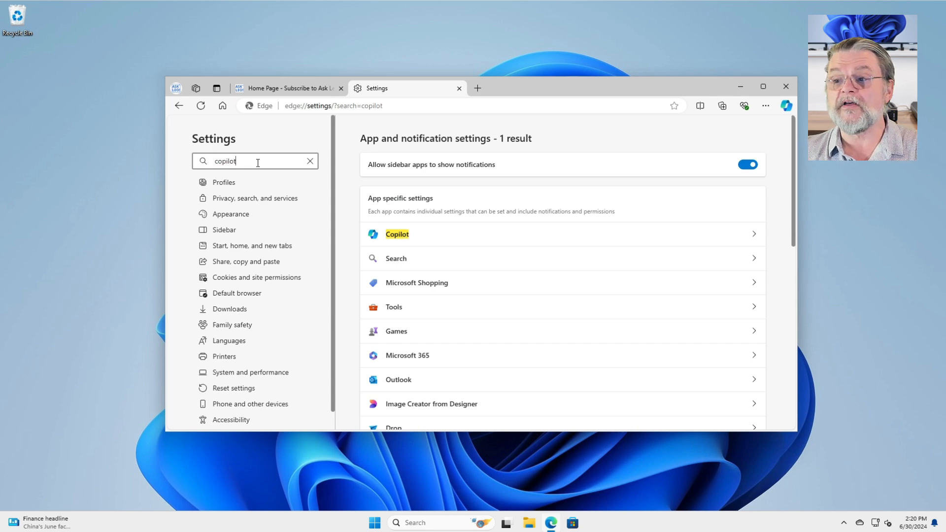
pyautogui.moveTo(424, 237)
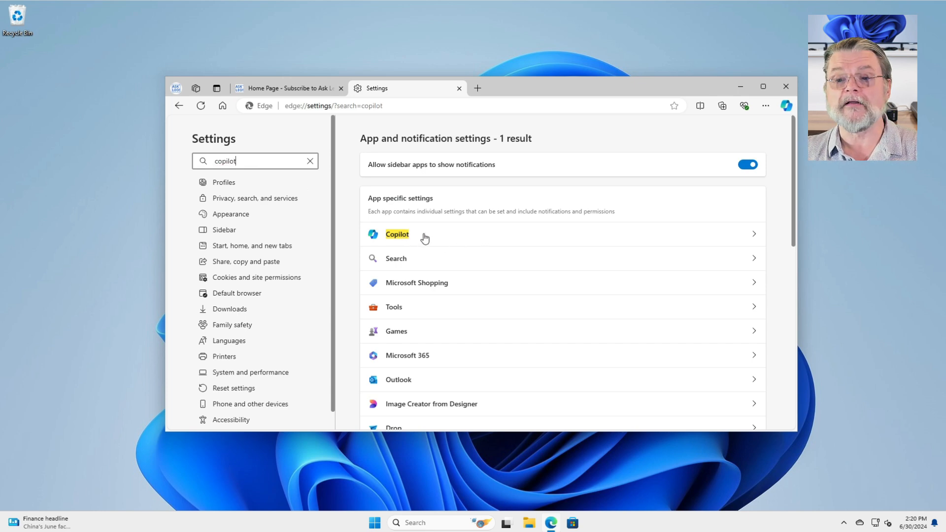
pyautogui.click(397, 234)
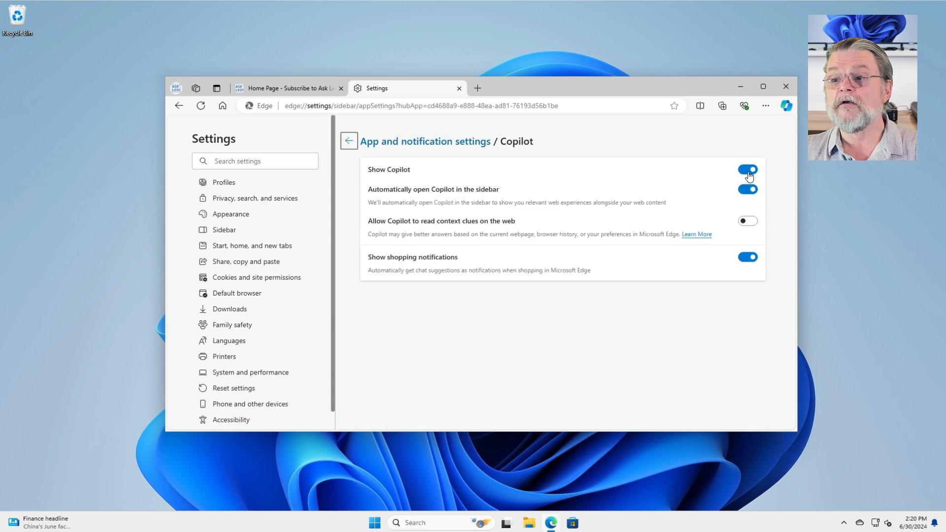
# Switch Show Copilot off, then back on, and close Edge.
pyautogui.click(747, 169)
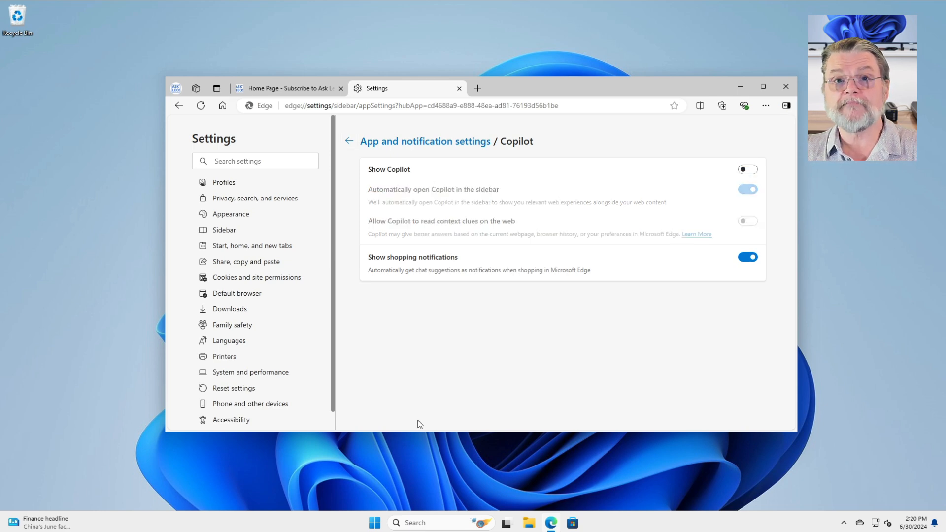
pyautogui.moveTo(480, 365)
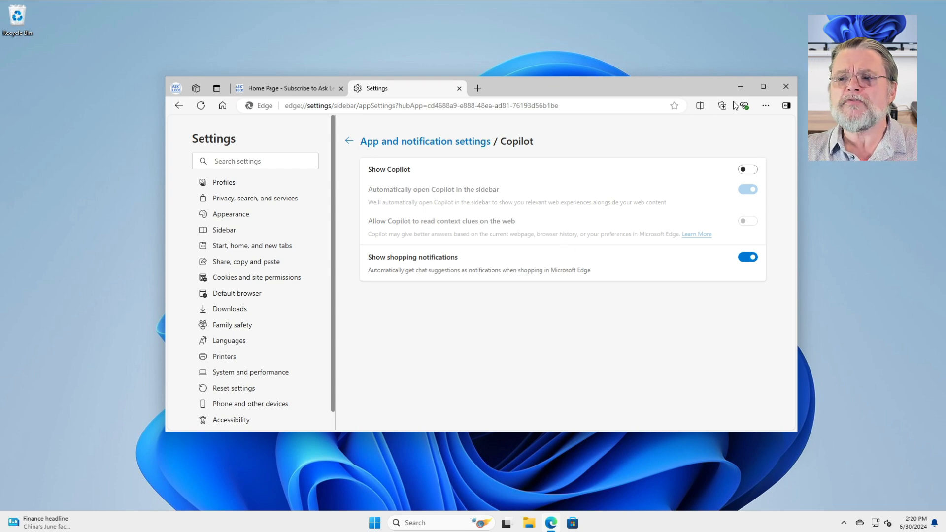
pyautogui.click(747, 169)
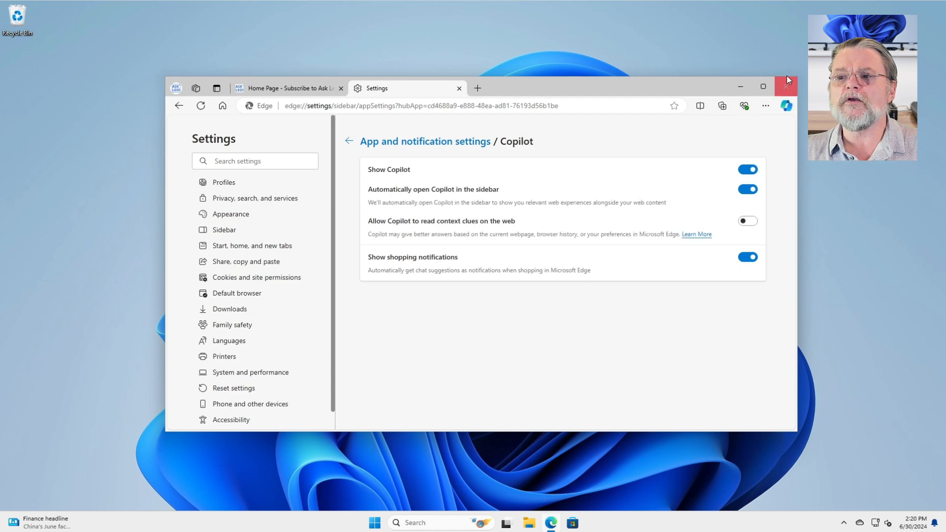
pyautogui.click(786, 87)
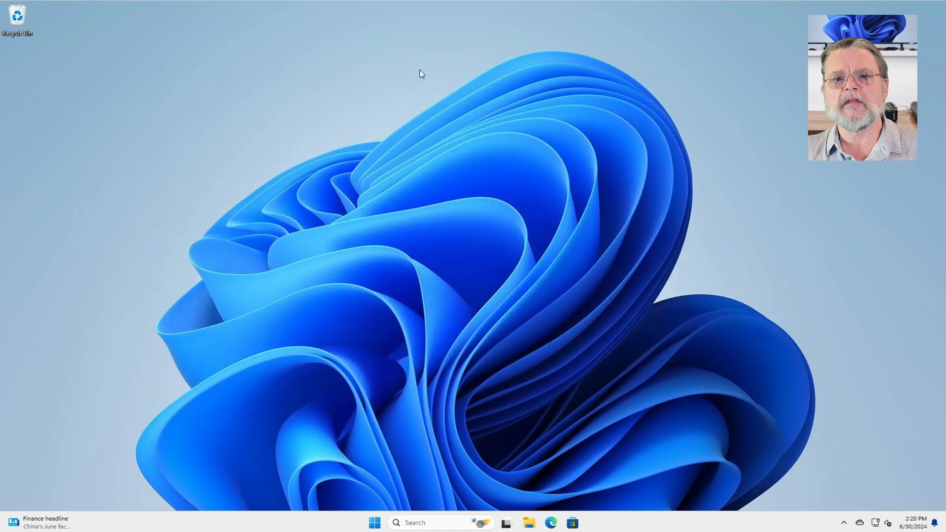